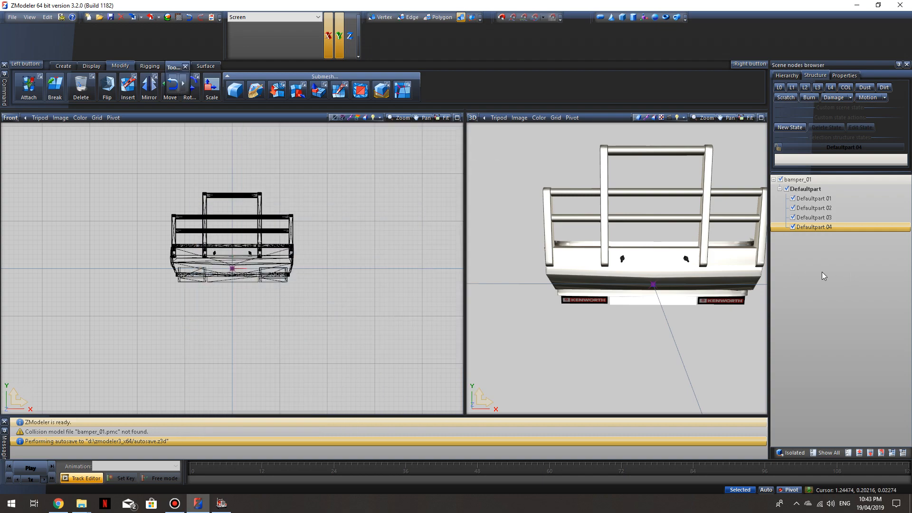
pyautogui.moveTo(821, 264)
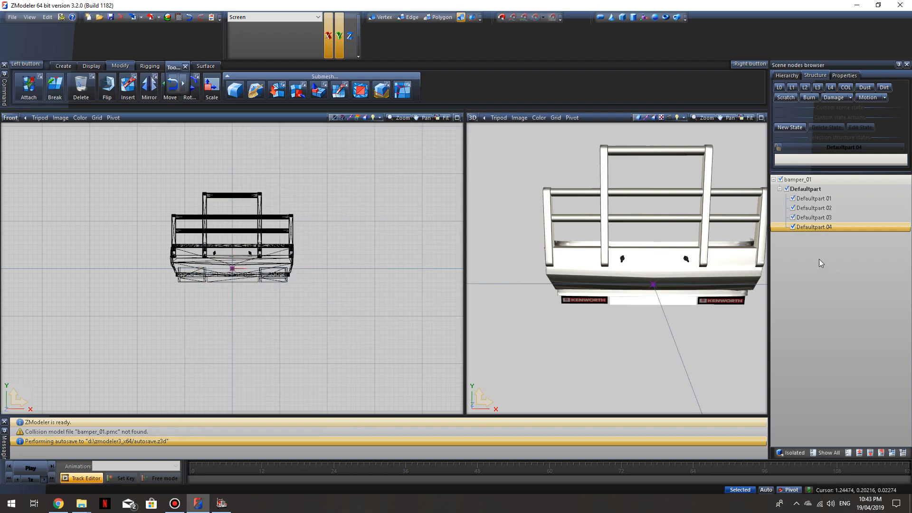
pyautogui.moveTo(673, 275)
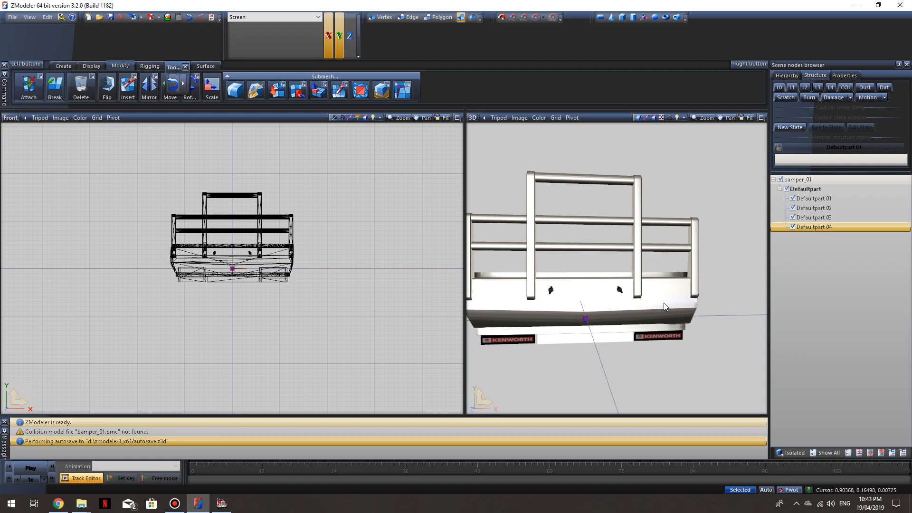
pyautogui.moveTo(812, 296)
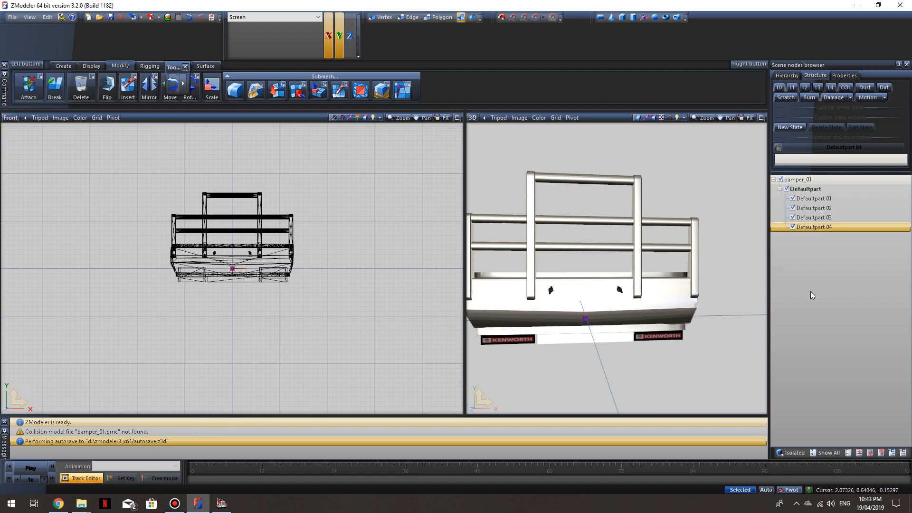
pyautogui.moveTo(707, 259)
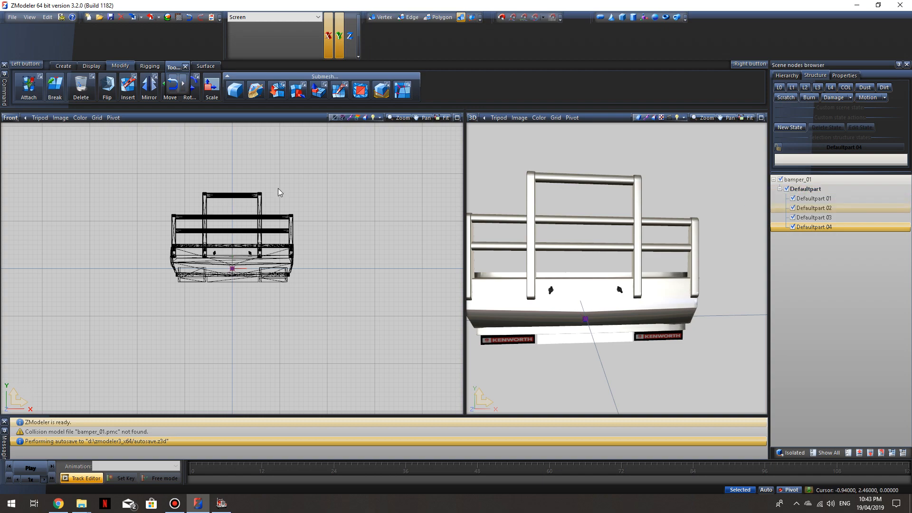
pyautogui.moveTo(541, 237)
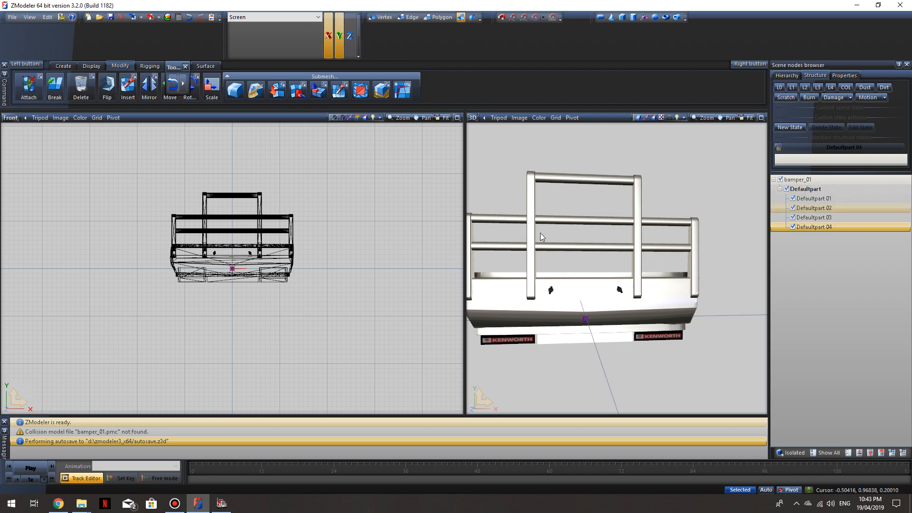
pyautogui.moveTo(605, 271)
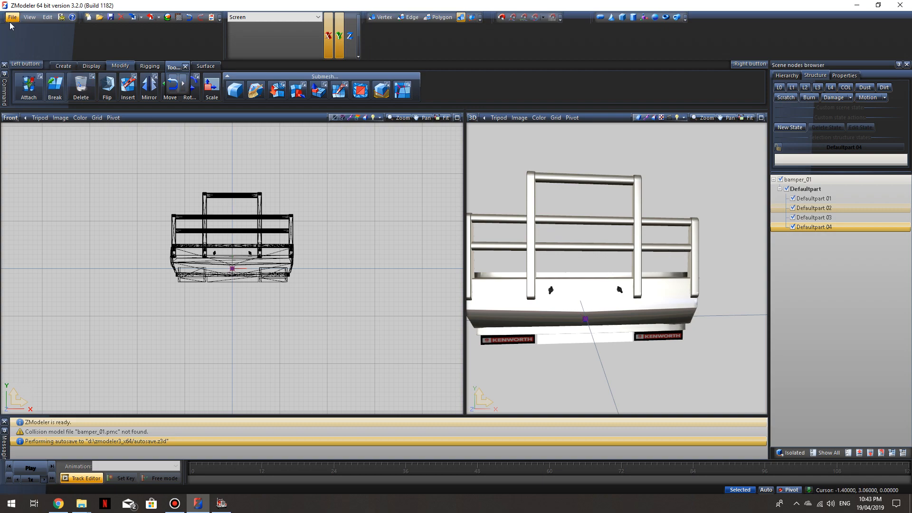
# Step: Import barupbullbar.pmd from the 108 folder into the scene with bumper_01
pyautogui.click(12, 17)
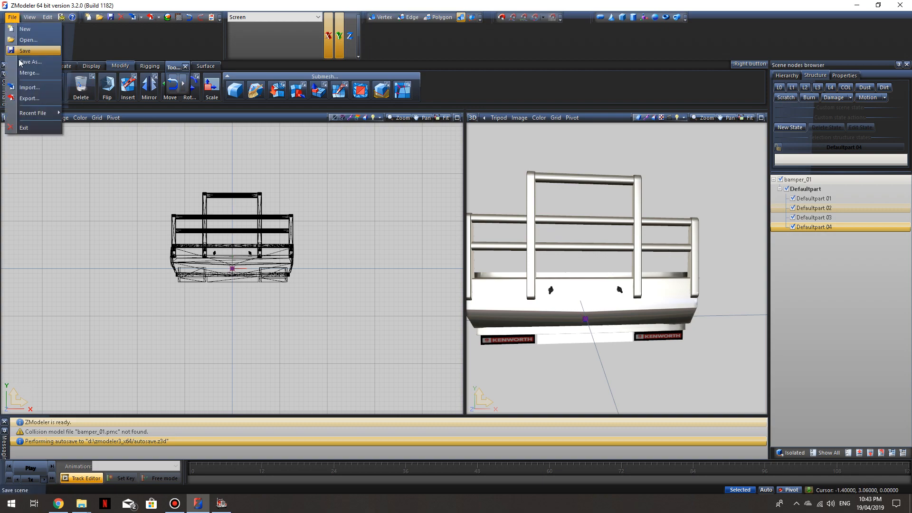
pyautogui.click(30, 87)
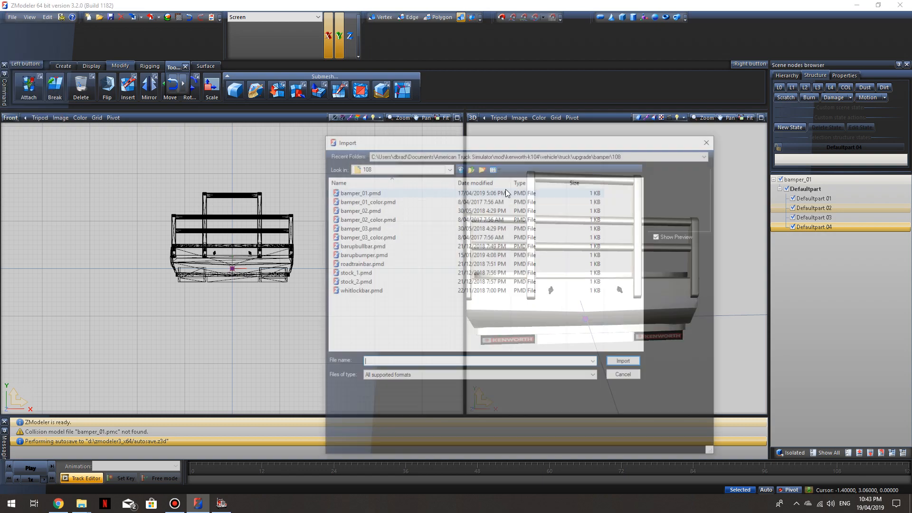
pyautogui.click(361, 245)
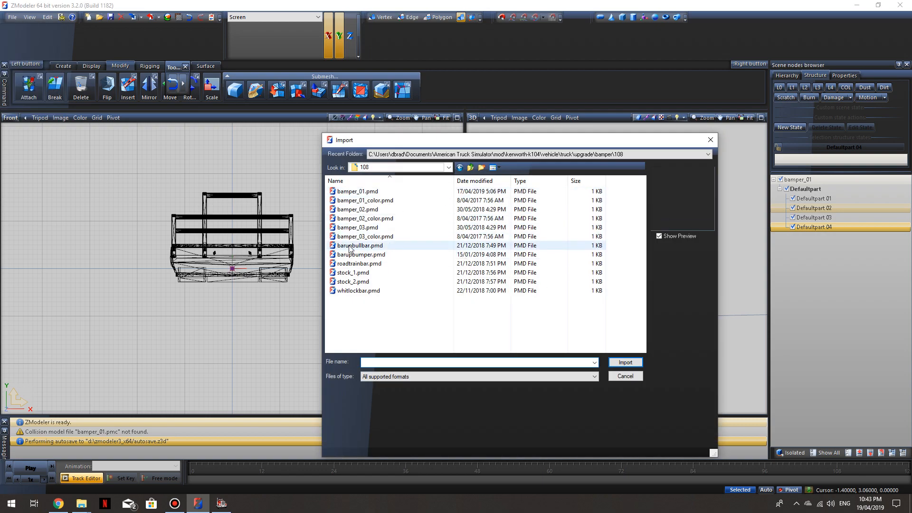
pyautogui.click(360, 245)
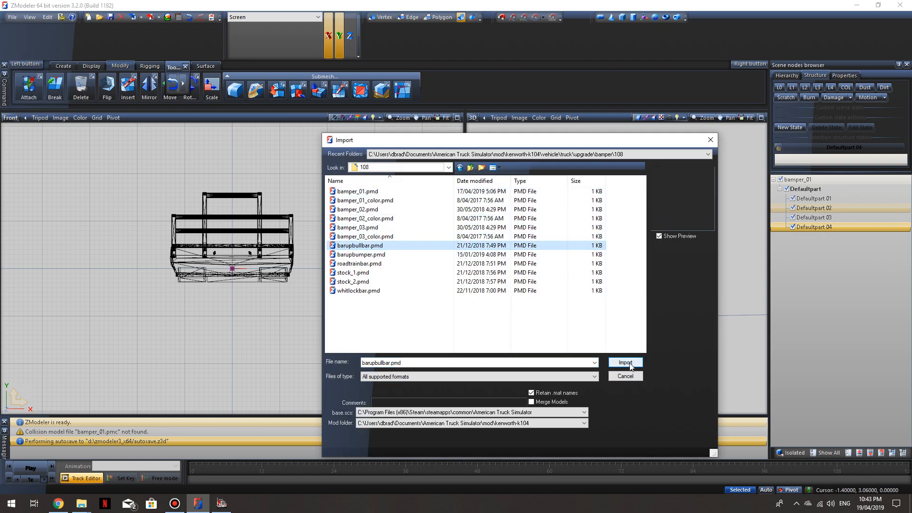
pyautogui.click(625, 362)
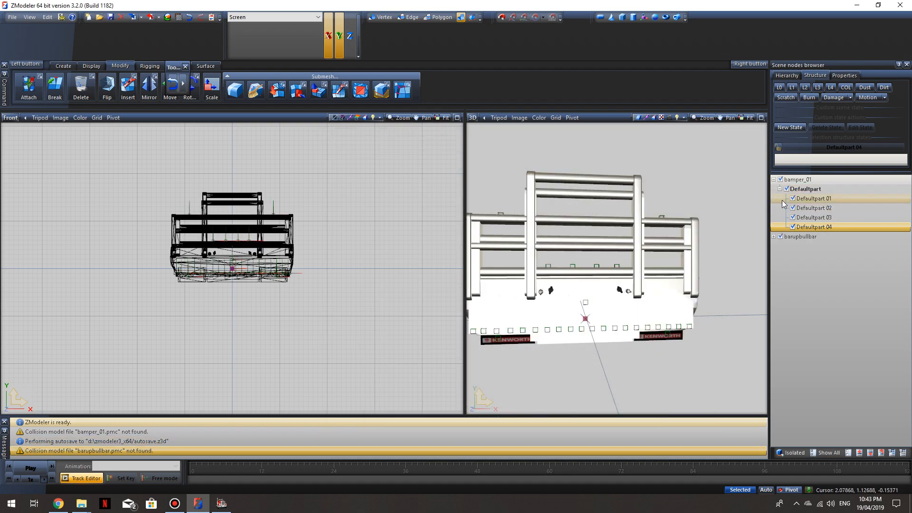
# Step: Hide bamper_01 and the barupbullbar body geometry, leaving only its slot locators visible
pyautogui.click(805, 237)
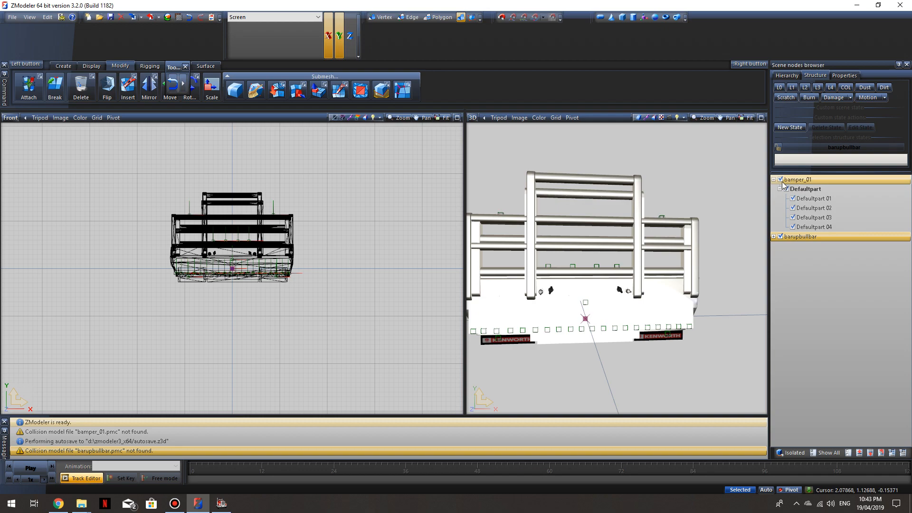
pyautogui.click(799, 180)
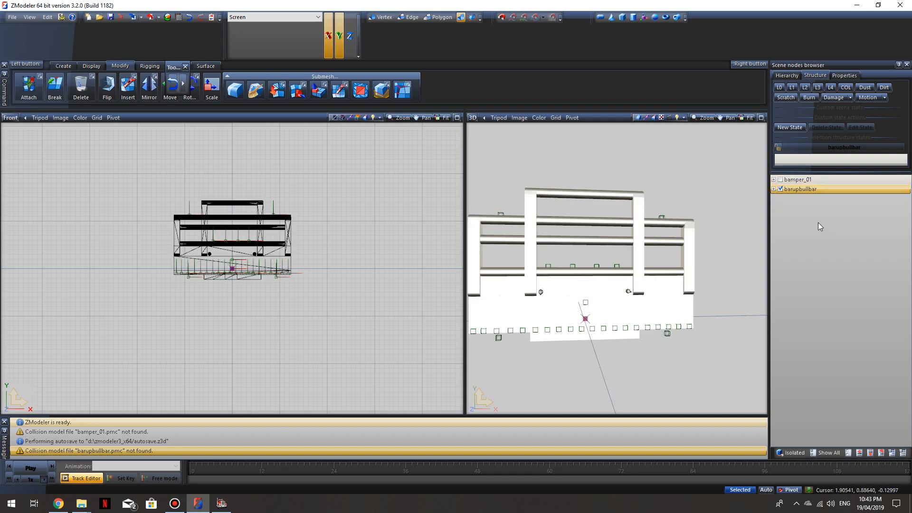
pyautogui.click(773, 188)
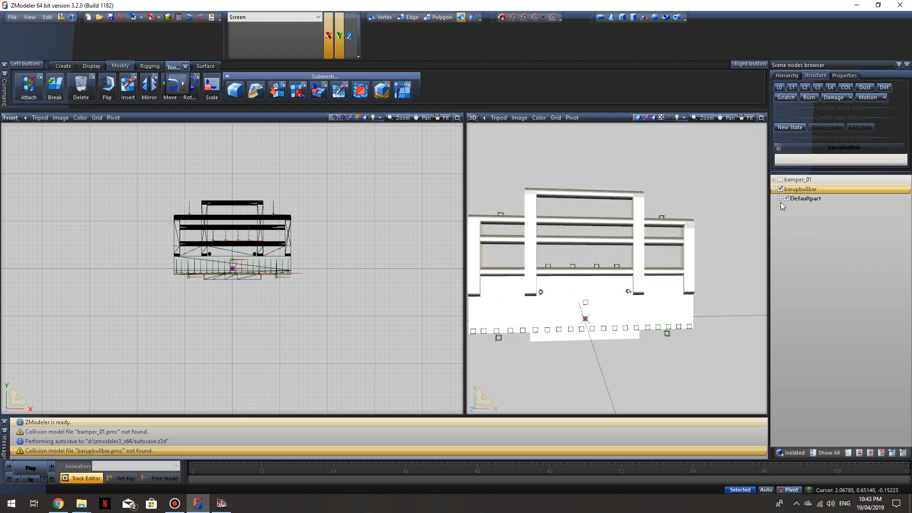
pyautogui.click(779, 198)
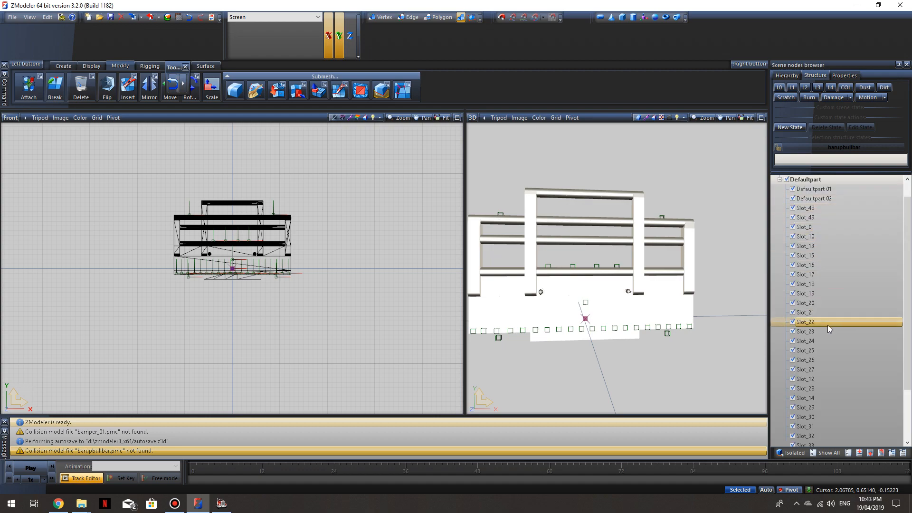
pyautogui.click(805, 227)
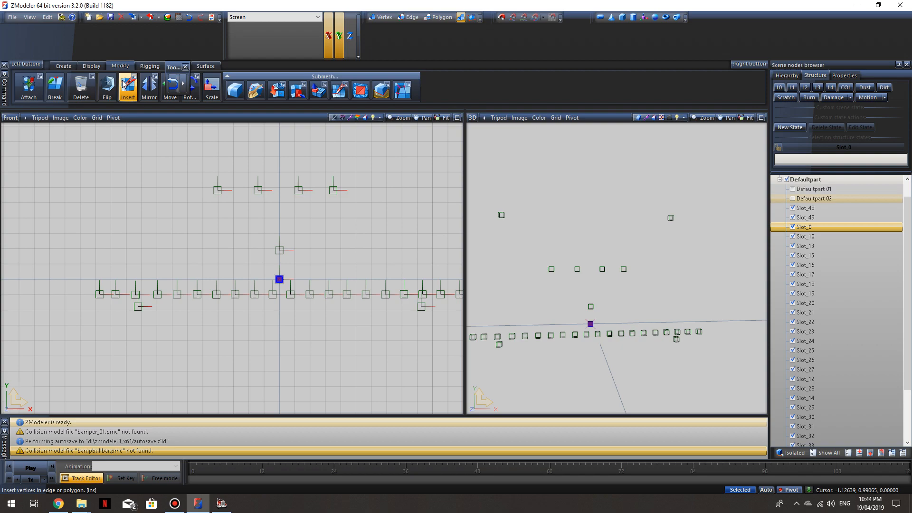
pyautogui.moveTo(27, 88)
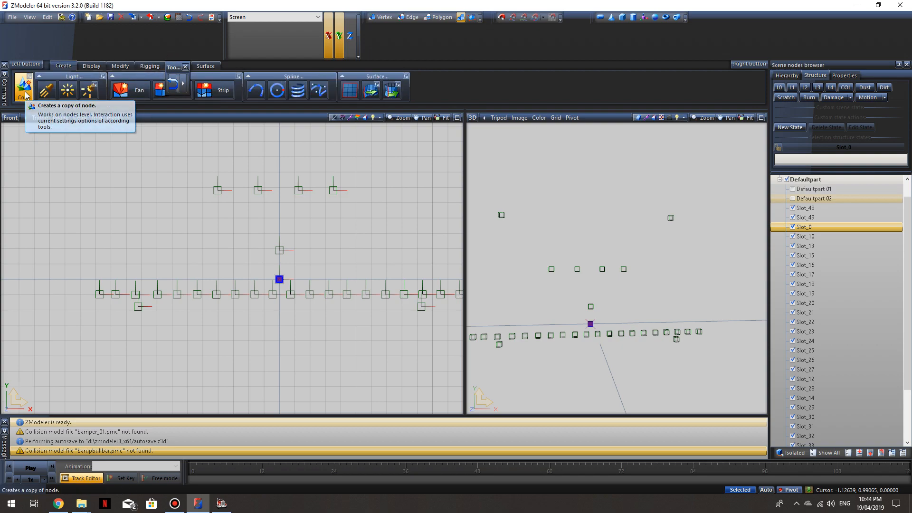
# Step: Copy the Slot_0 locator as a new slot node further left of the bull bar
pyautogui.click(22, 89)
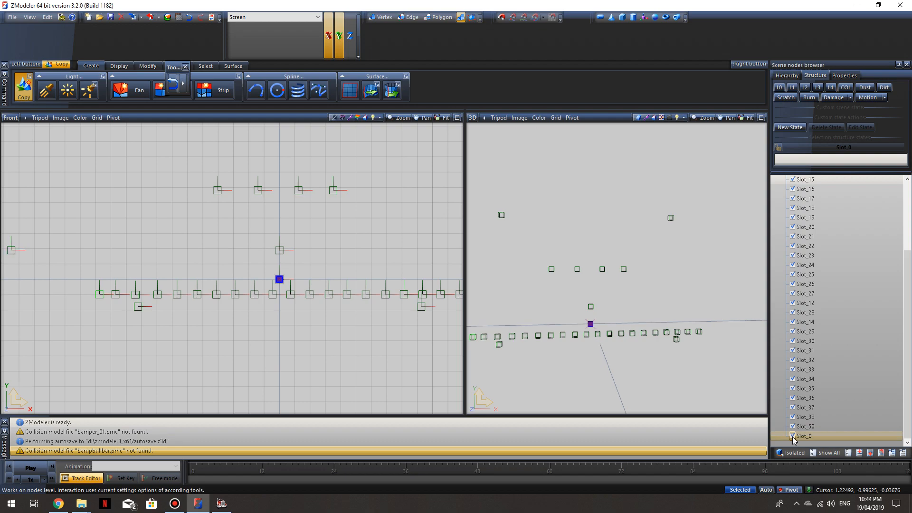
pyautogui.click(806, 265)
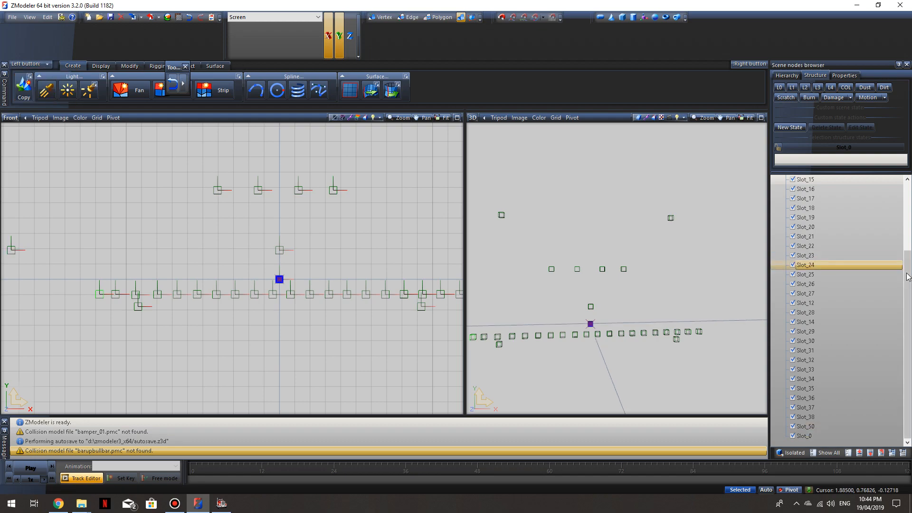
pyautogui.click(805, 437)
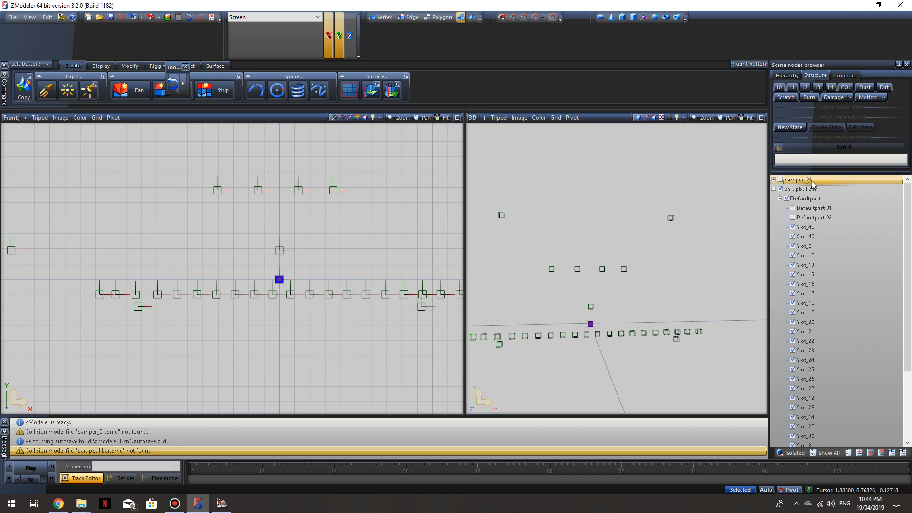
# Step: Delete the barupbullbar node via its Edit menu, leaving bamper_01 alone in the scene
pyautogui.click(802, 189)
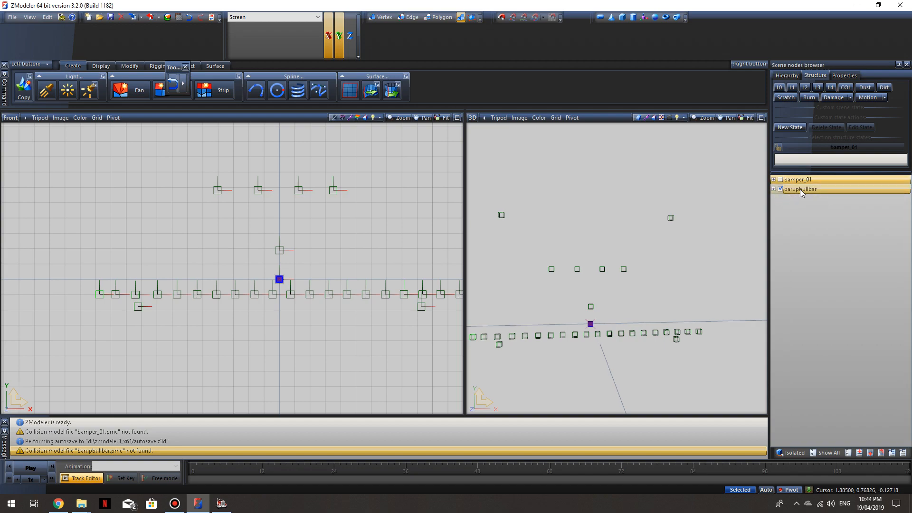
pyautogui.rightClick(802, 189)
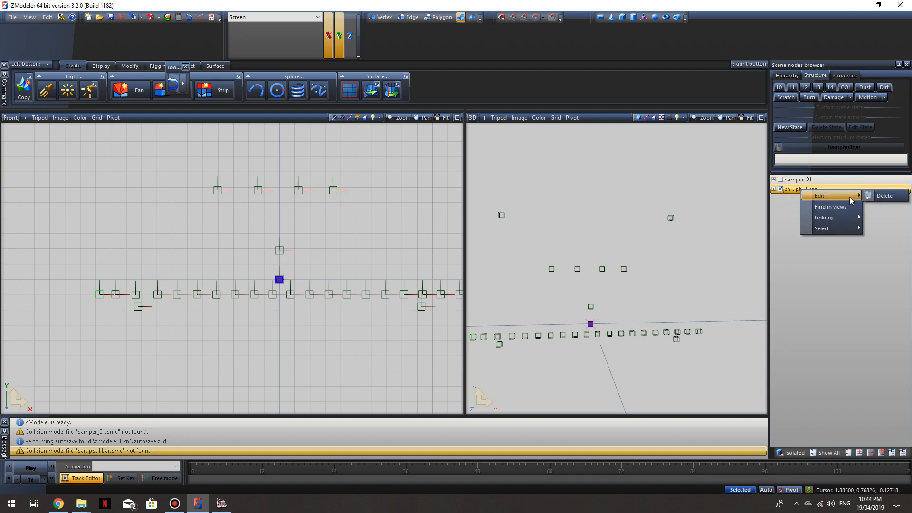
pyautogui.moveTo(884, 196)
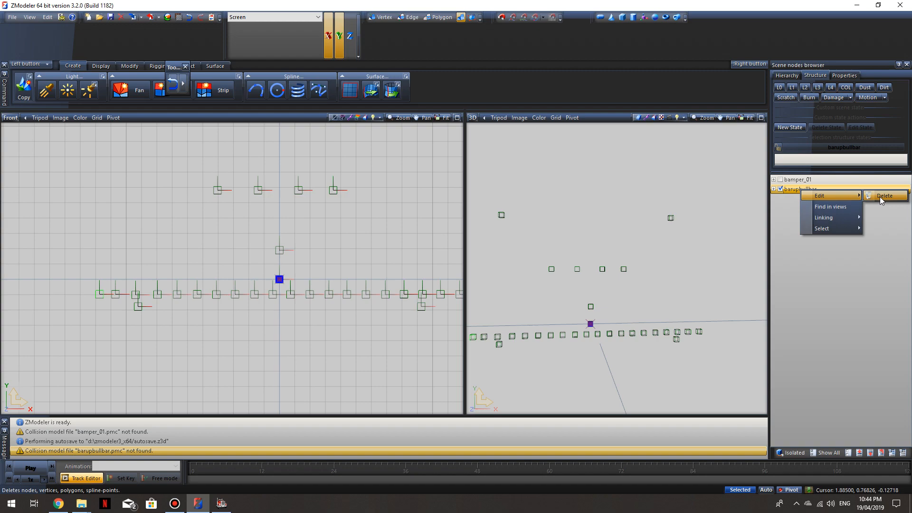
pyautogui.click(885, 196)
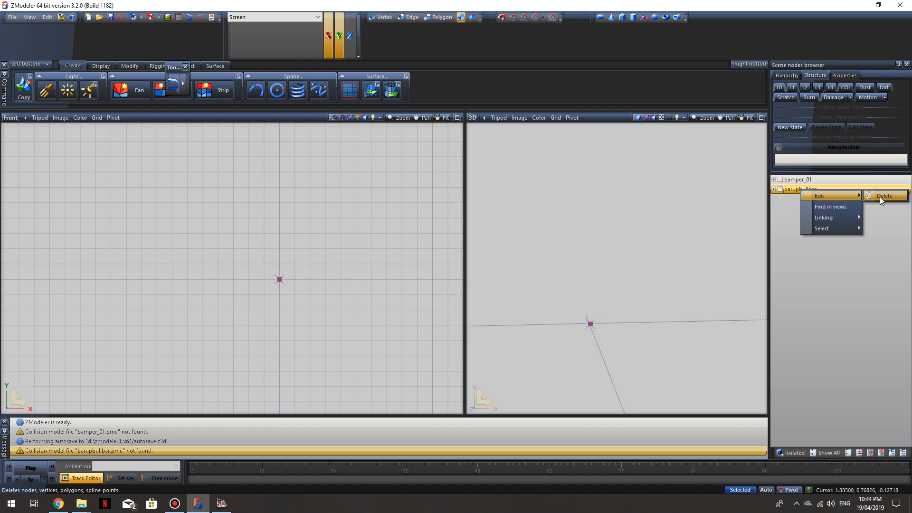
pyautogui.click(884, 195)
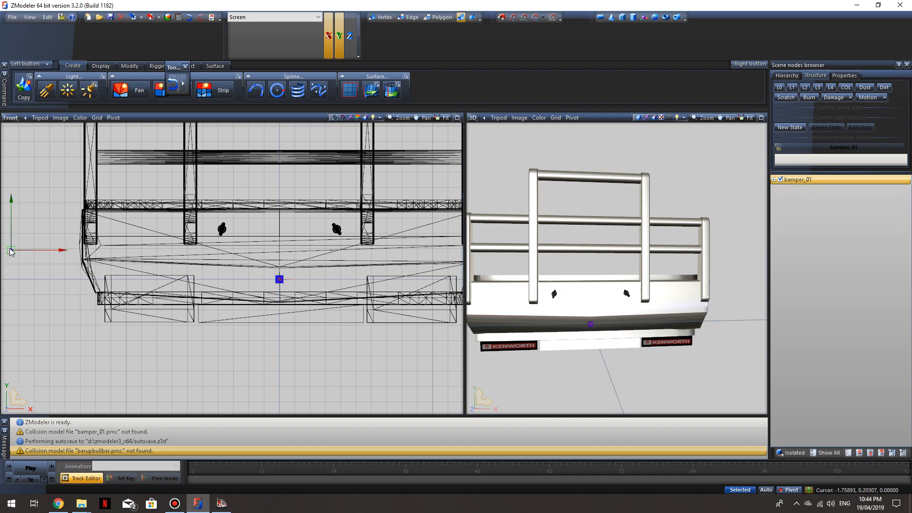
# Step: Expand bamper_01 and Defaultpart to show its four sub-parts and Slot_0
pyautogui.click(775, 180)
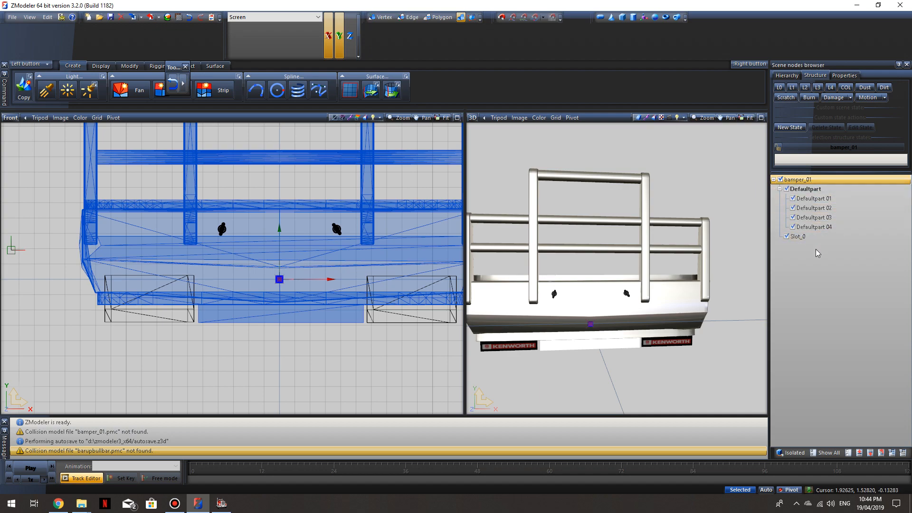
pyautogui.moveTo(792, 247)
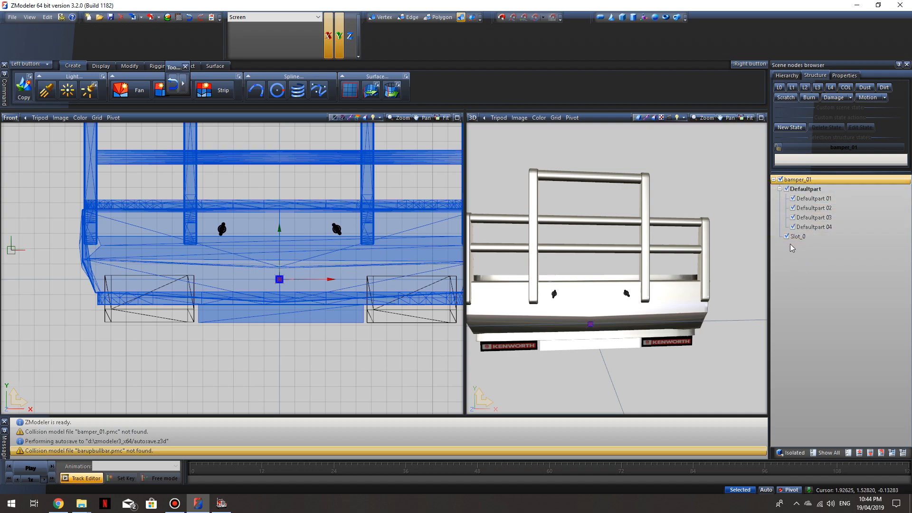
pyautogui.click(800, 237)
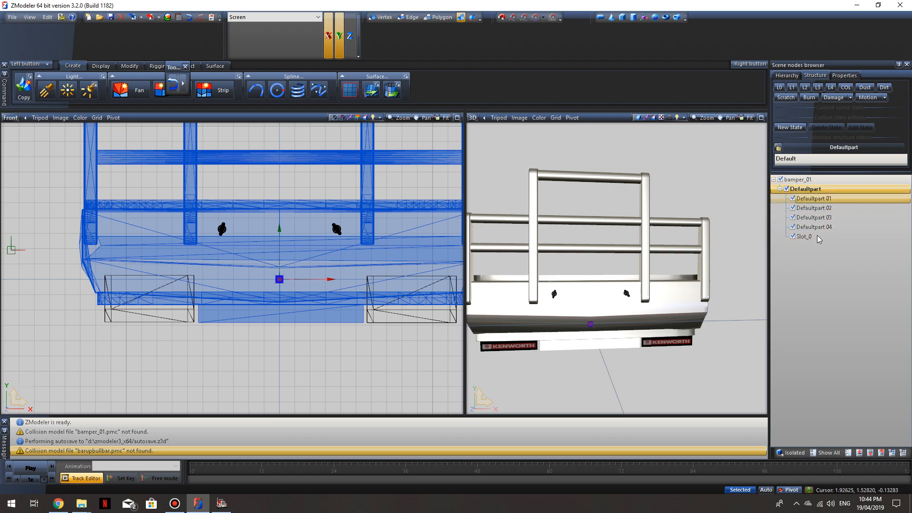
pyautogui.click(814, 217)
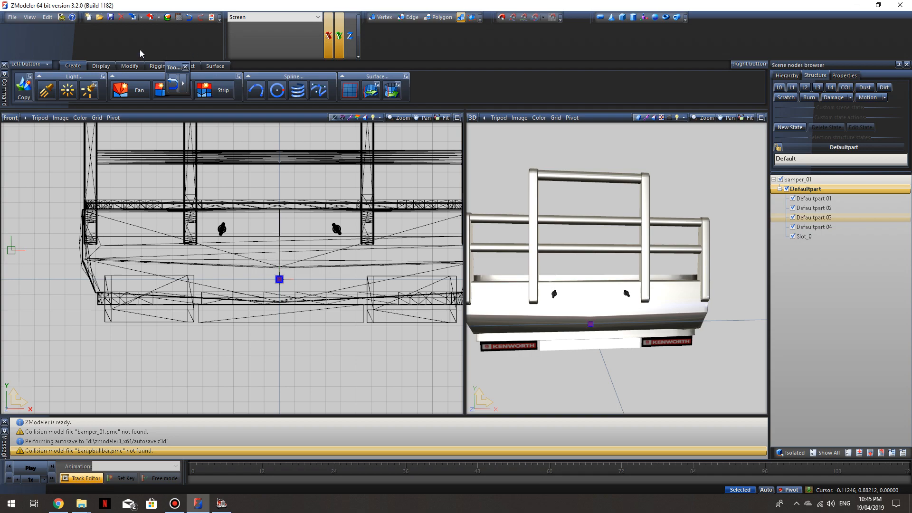
pyautogui.click(328, 36)
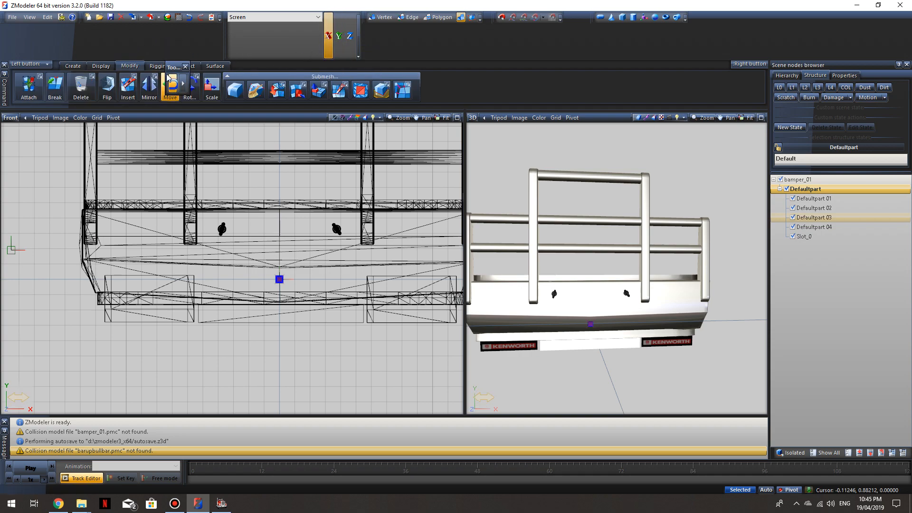
# Step: Select the Defaultpart geometry and the Slot_0 node while viewing the bumper from an angle
pyautogui.click(101, 66)
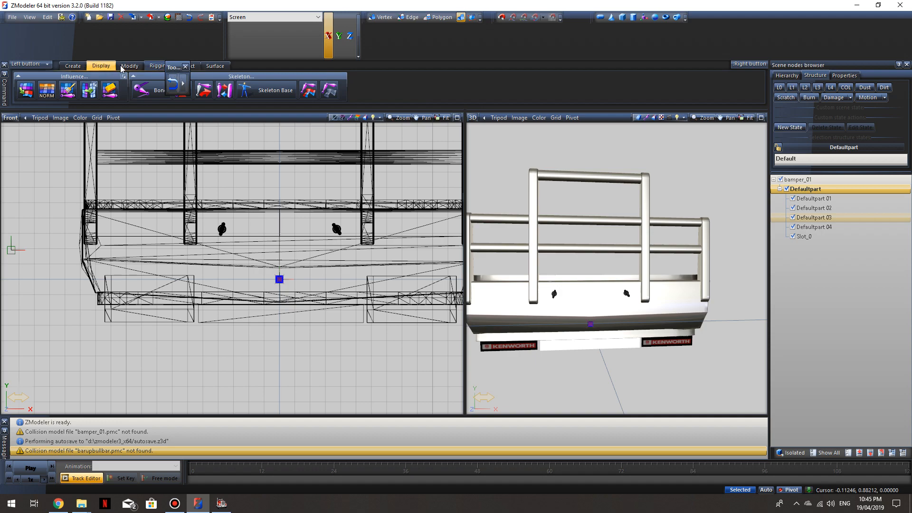
pyautogui.click(129, 65)
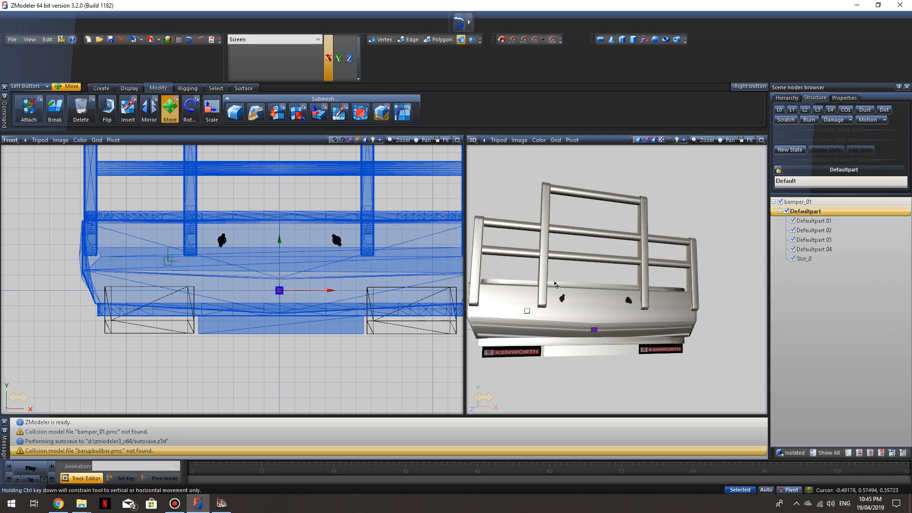
pyautogui.click(806, 259)
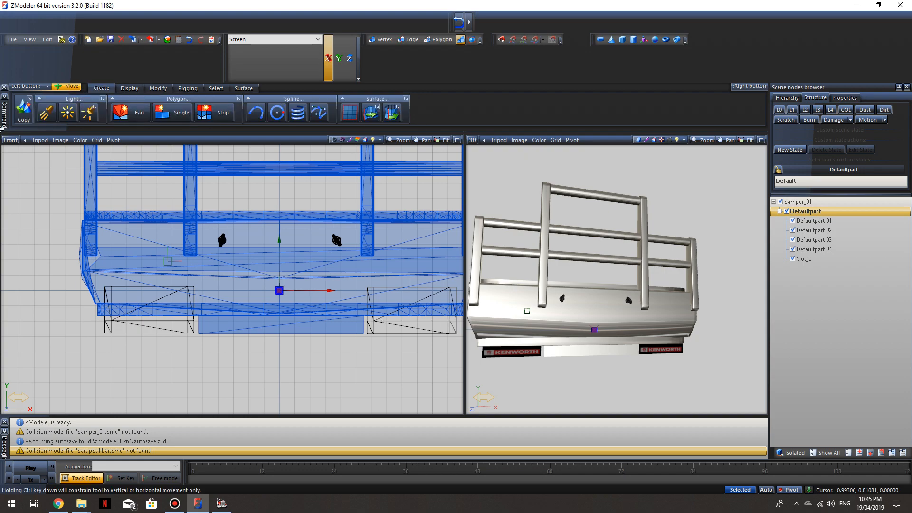
pyautogui.moveTo(558, 254)
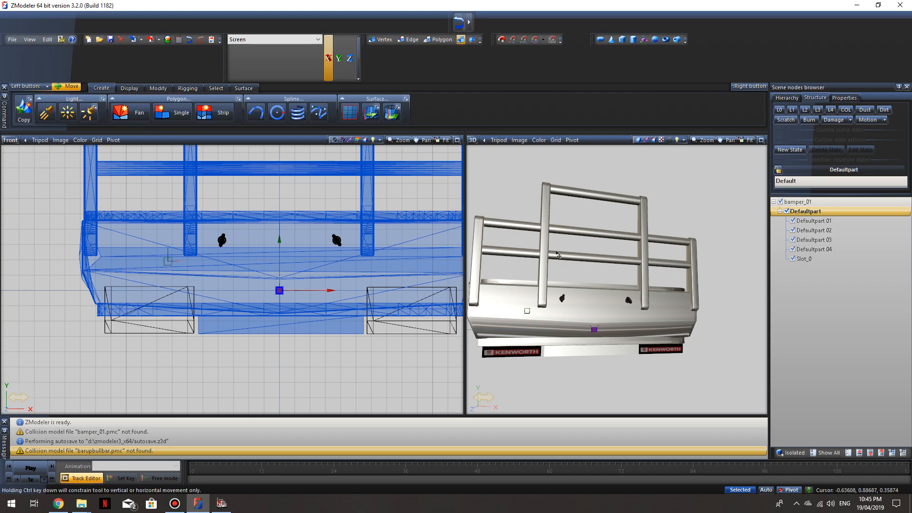
pyautogui.moveTo(425, 190)
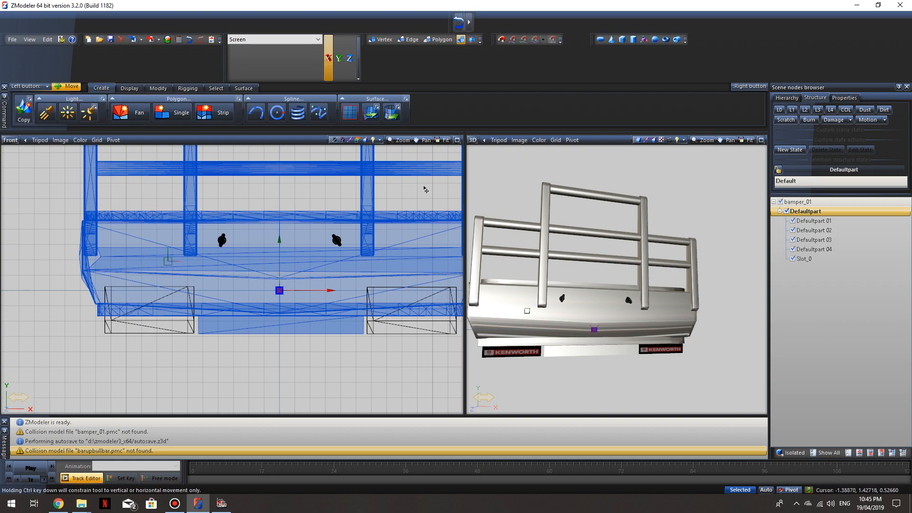
pyautogui.click(807, 258)
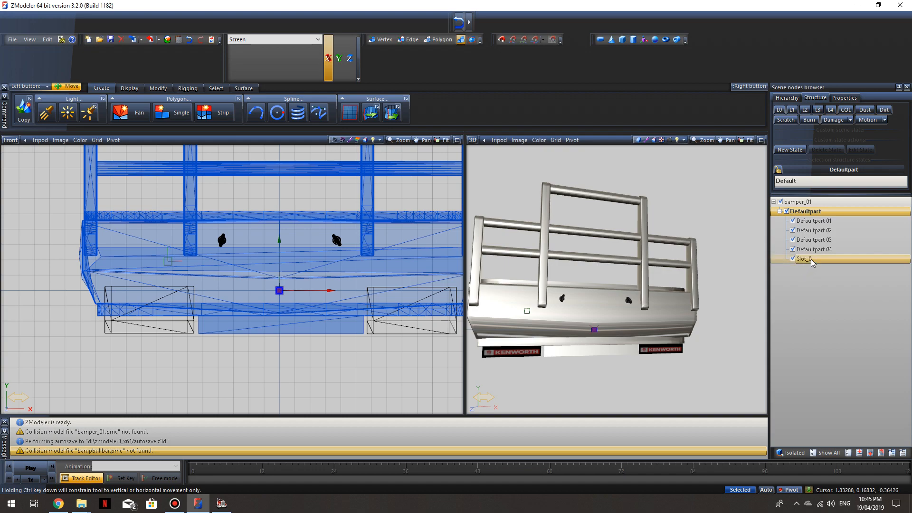
pyautogui.moveTo(811, 266)
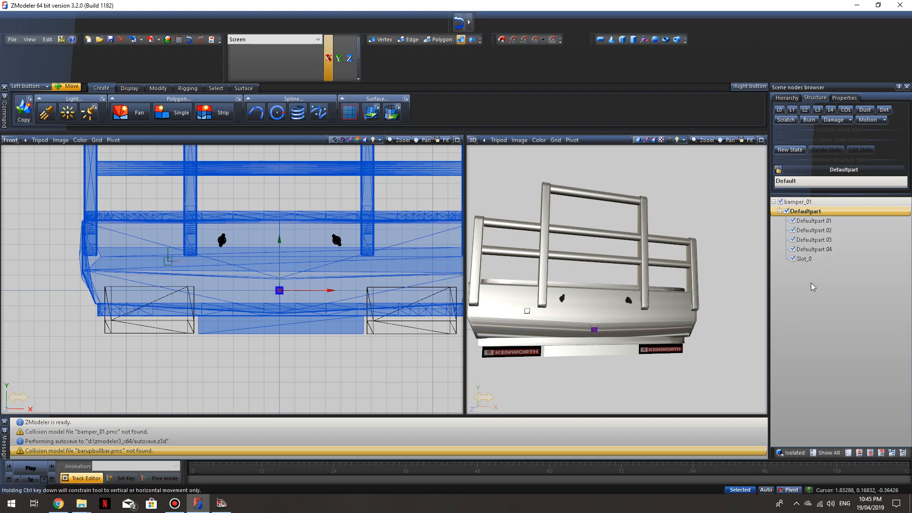
pyautogui.moveTo(803, 280)
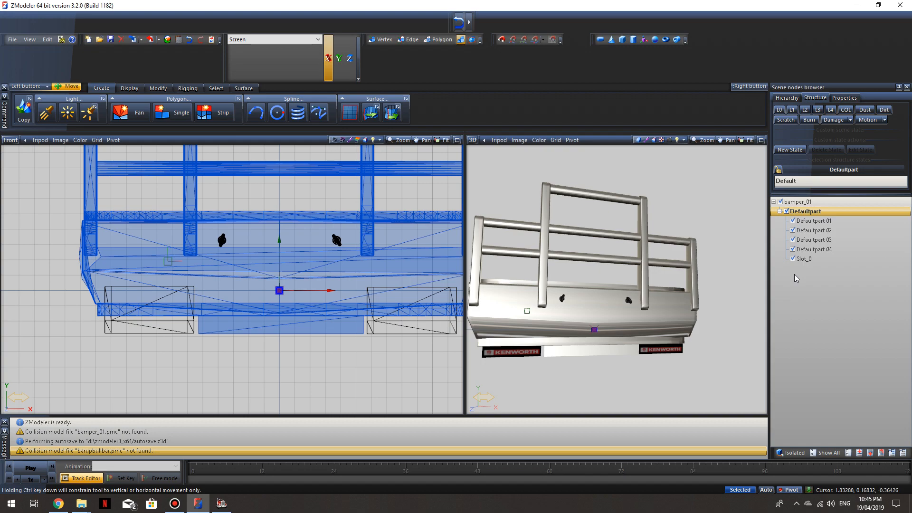
pyautogui.moveTo(799, 277)
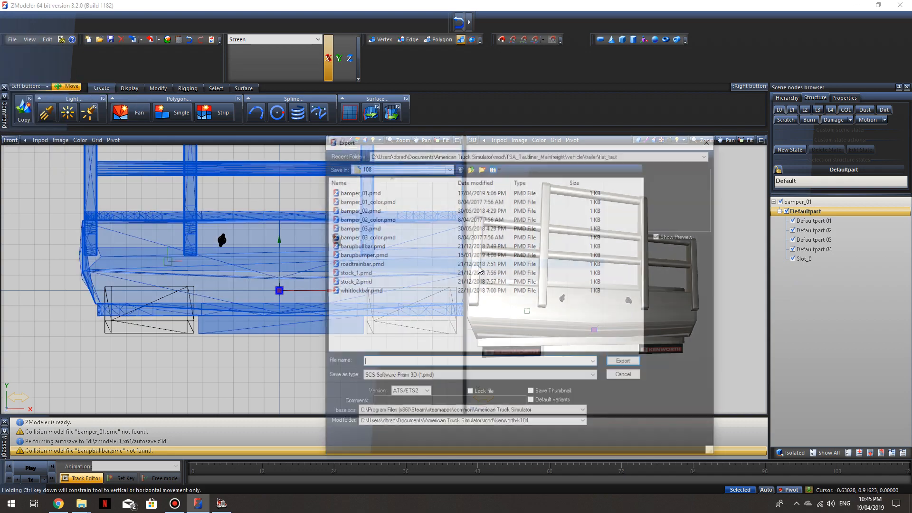
# Step: Export the bumper over the existing bamper_01.pmd in the 108 folder
pyautogui.click(357, 191)
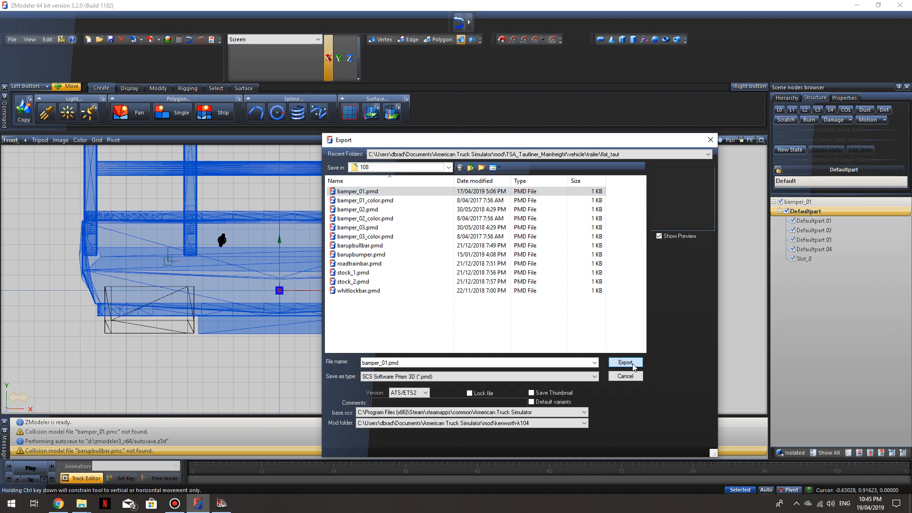
pyautogui.click(625, 362)
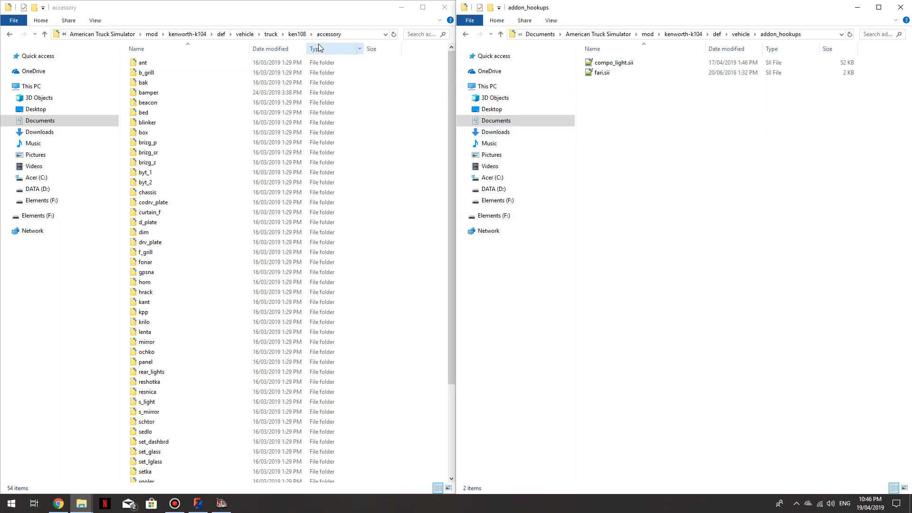
# Step: Navigate a second Explorer window to kenworth-k104\def\vehicle\addon_hookups with compo_light.sii
pyautogui.click(143, 62)
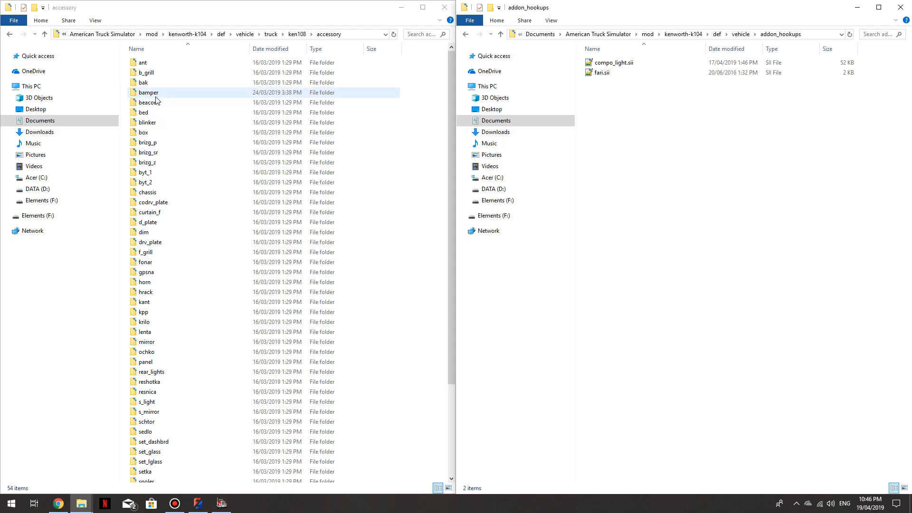
pyautogui.moveTo(157, 98)
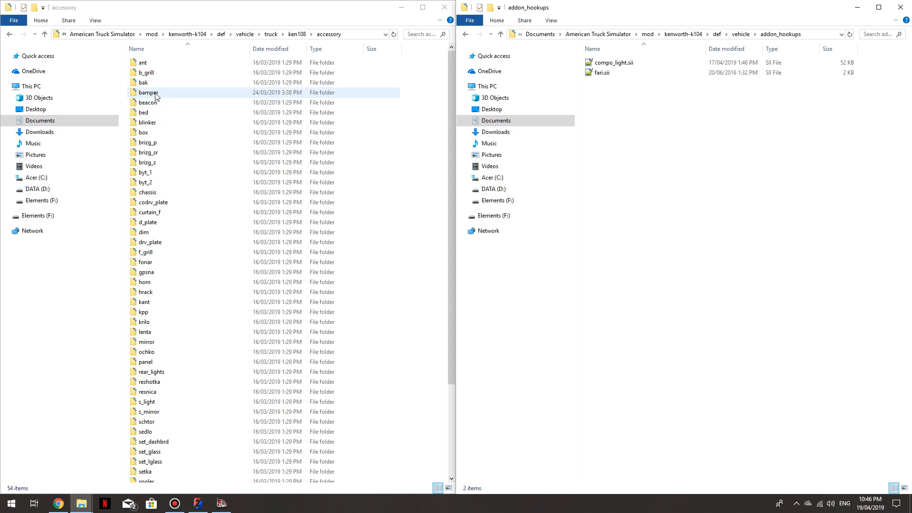
pyautogui.moveTo(161, 96)
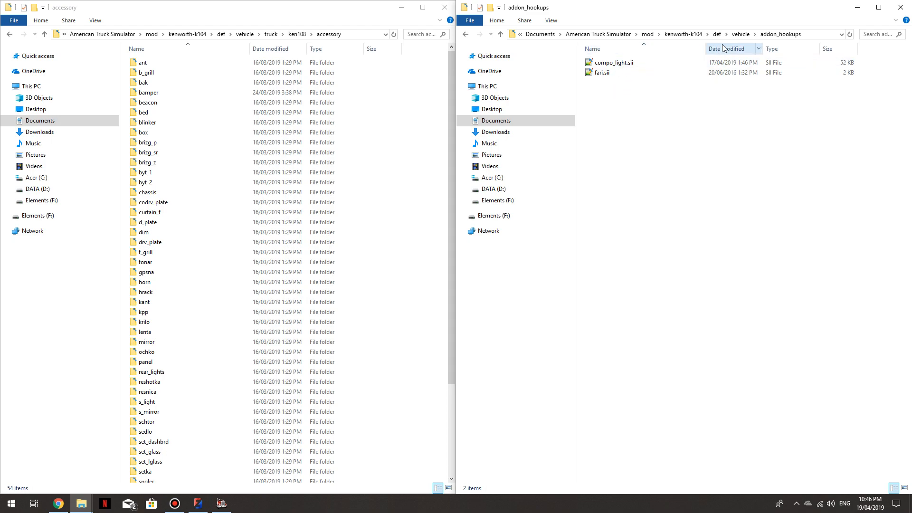
pyautogui.moveTo(741, 35)
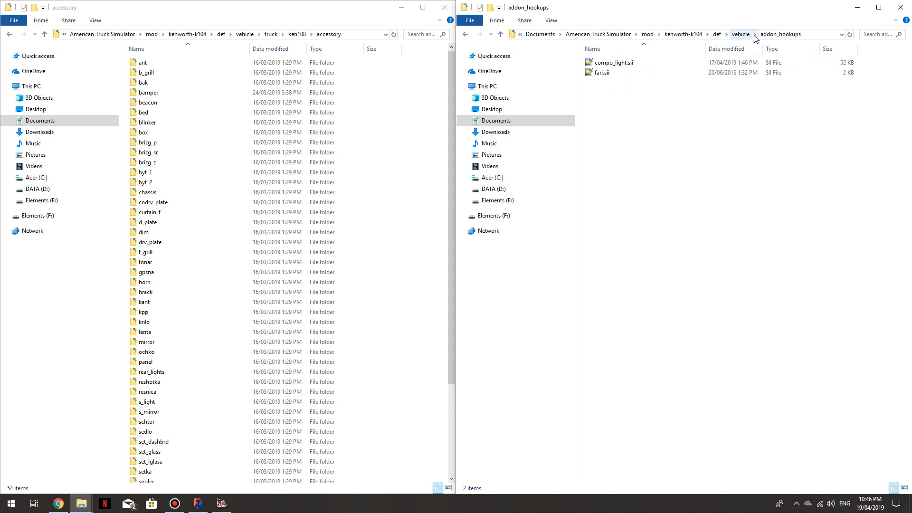
pyautogui.click(602, 72)
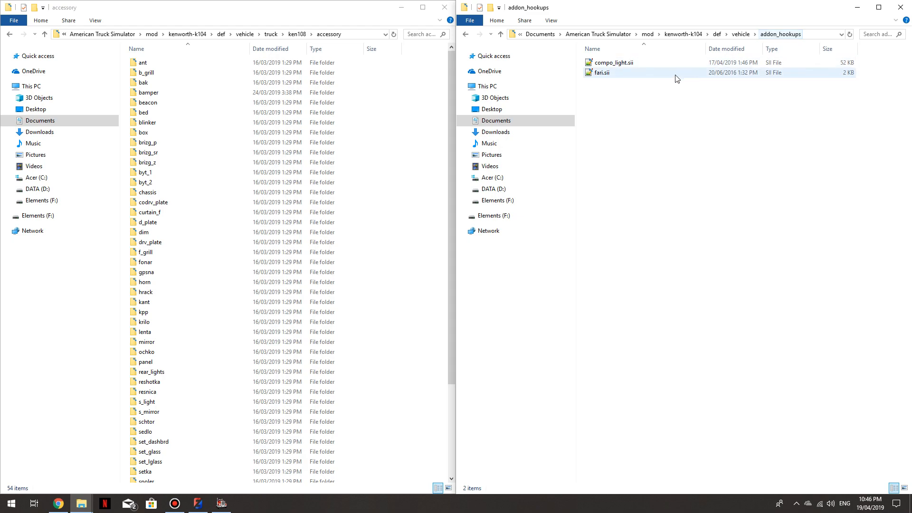
pyautogui.moveTo(626, 63)
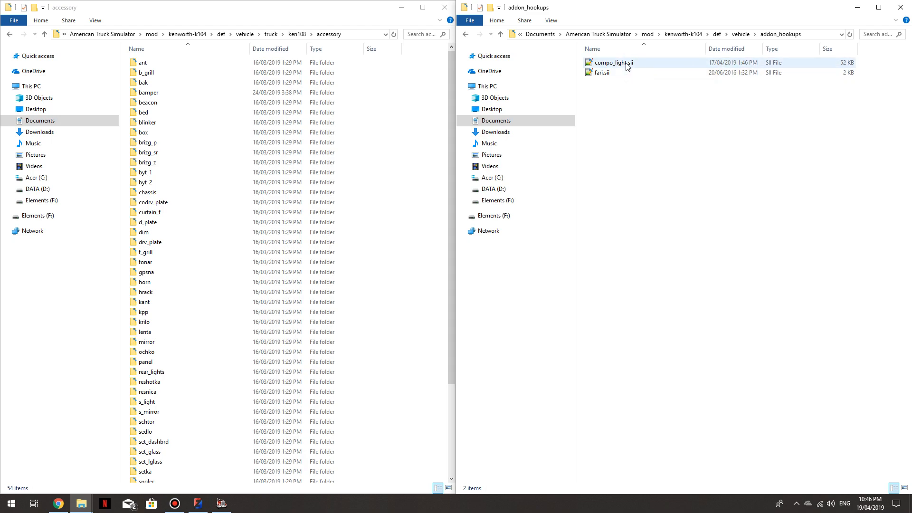
pyautogui.moveTo(615, 62)
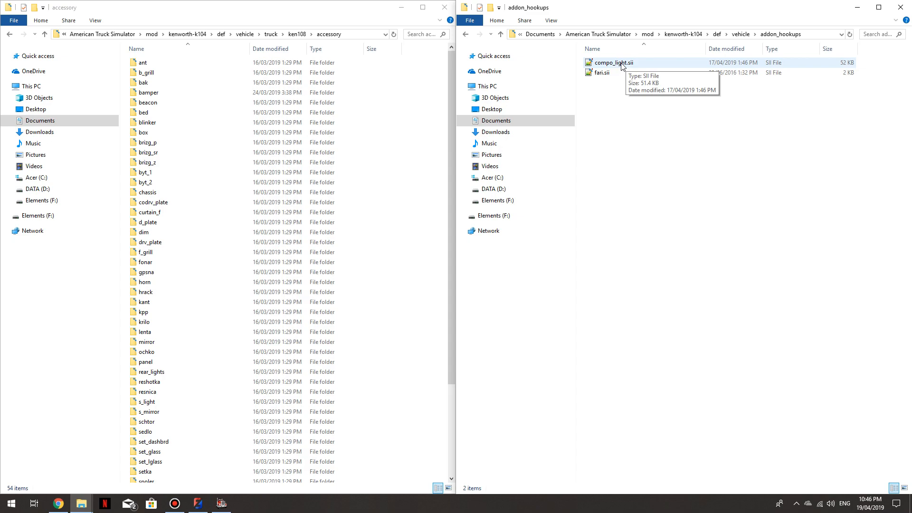
# Step: Open compo_light.sii in Notepad++ to see the Blue Neon hookup definition
pyautogui.doubleClick(613, 62)
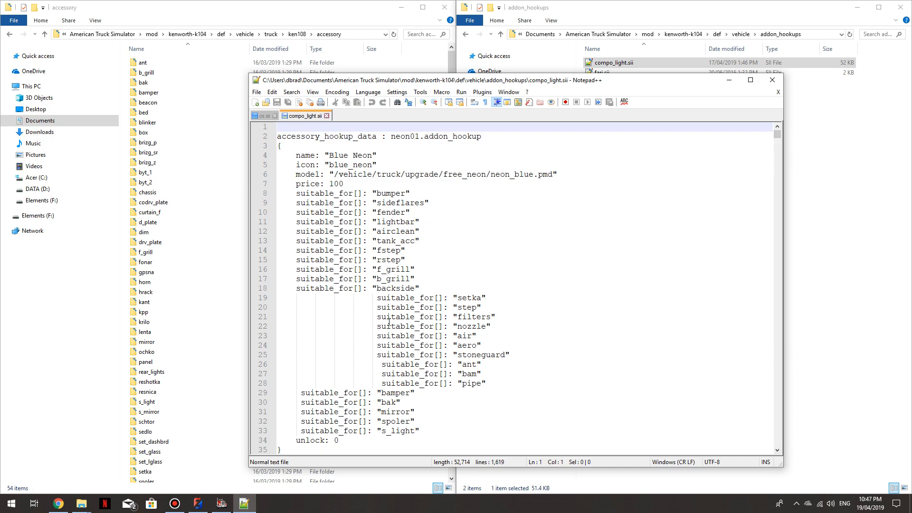
pyautogui.moveTo(769, 436)
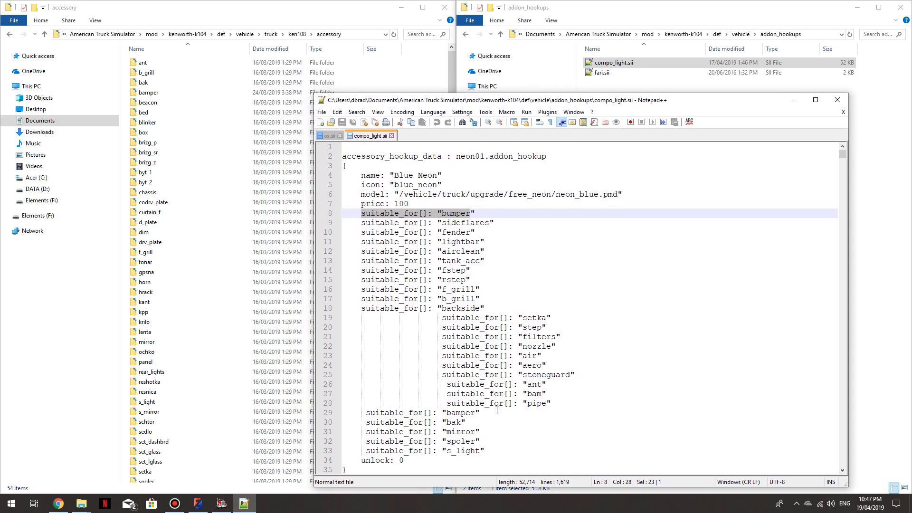
pyautogui.moveTo(442, 413)
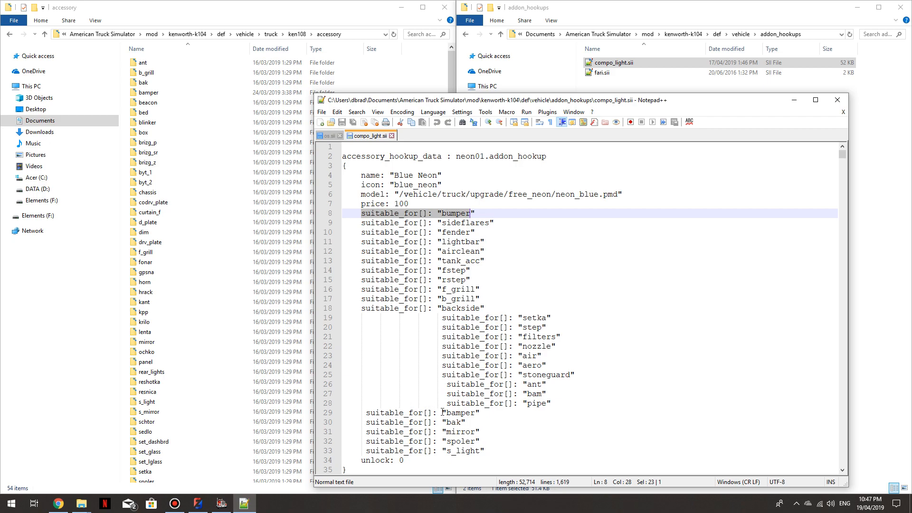
pyautogui.click(148, 93)
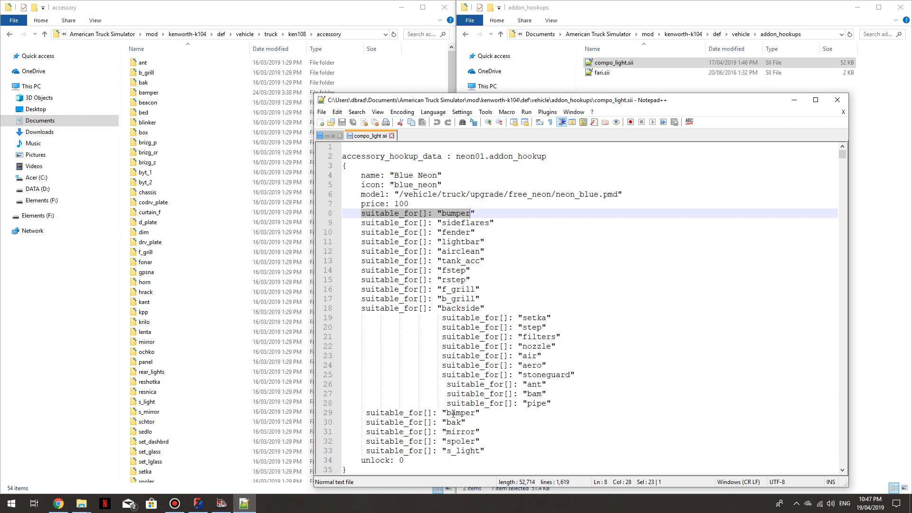
pyautogui.scroll(-3)
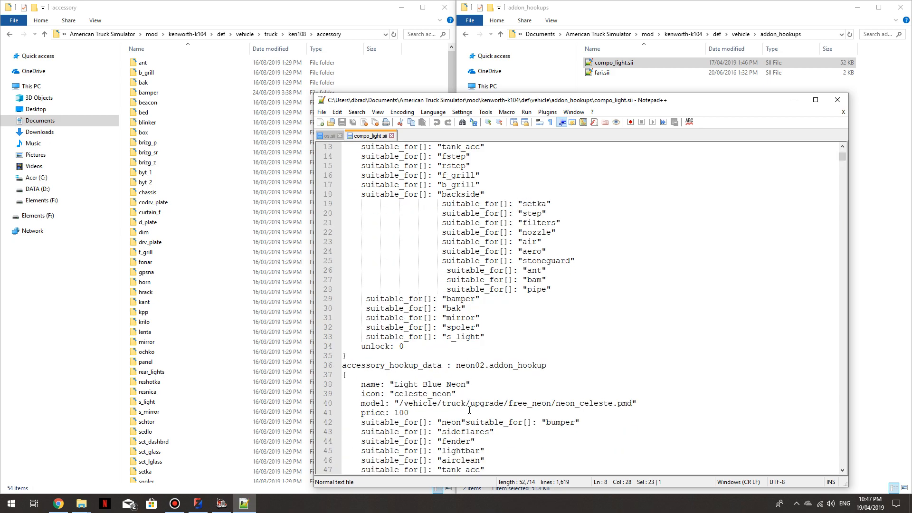
pyautogui.scroll(-3)
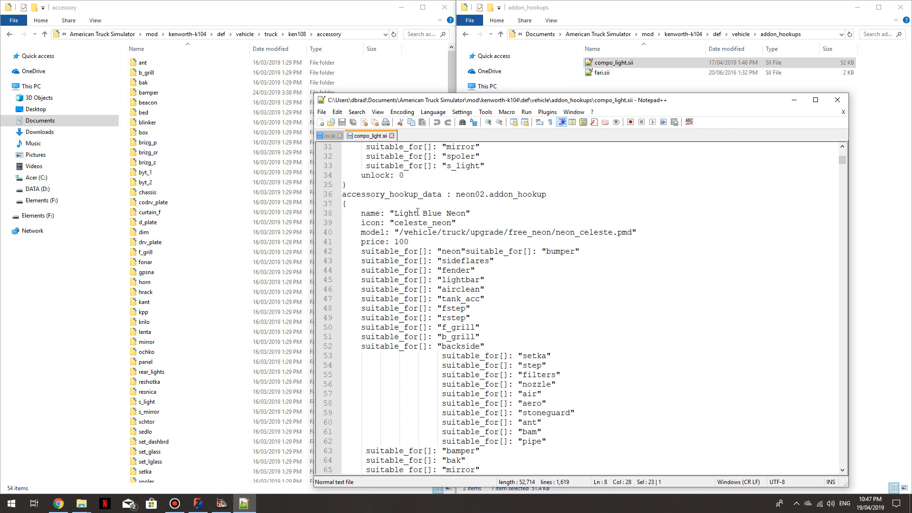
pyautogui.scroll(-3)
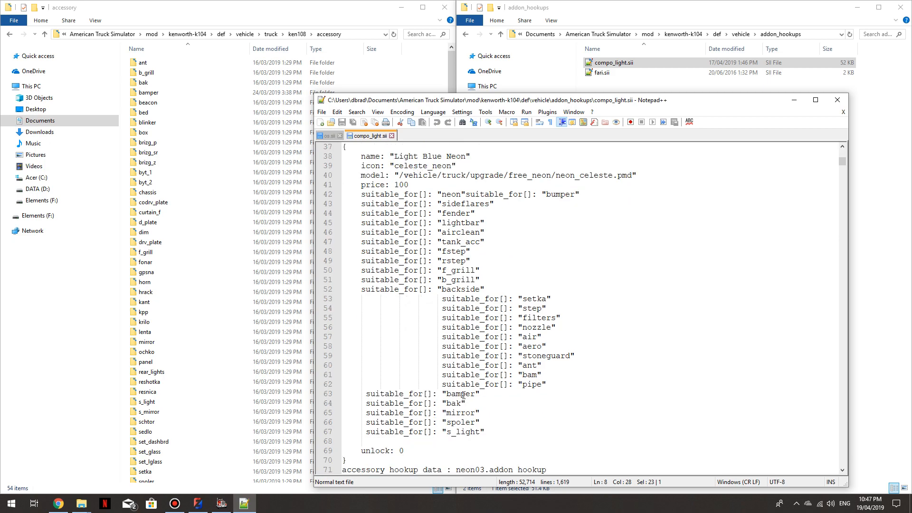
pyautogui.scroll(-3)
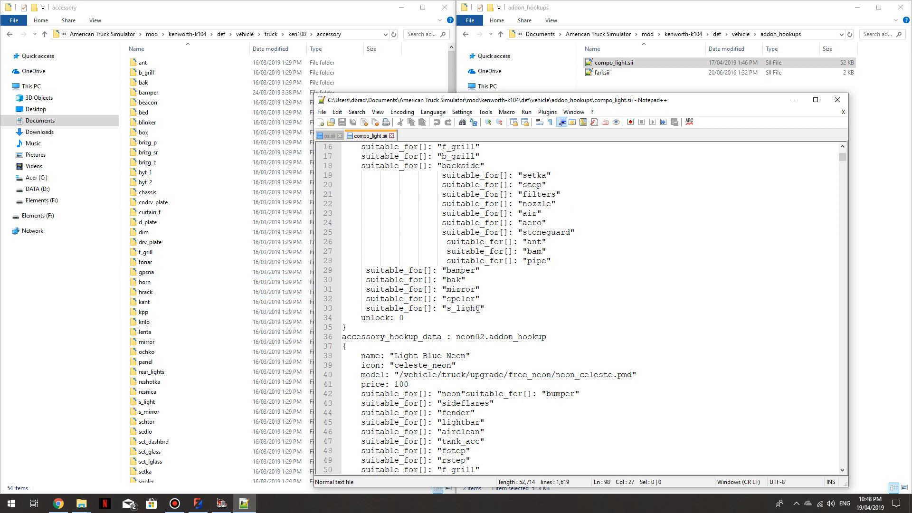
pyautogui.doubleClick(464, 308)
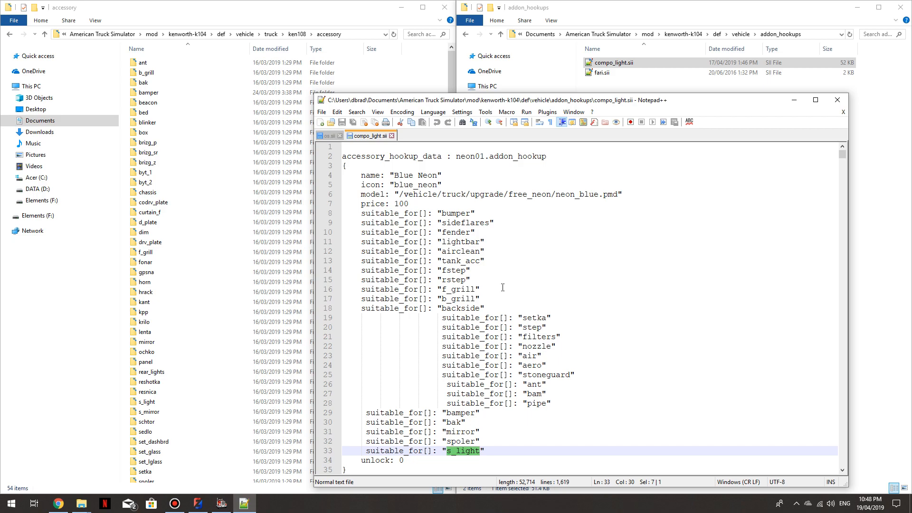
pyautogui.scroll(-3)
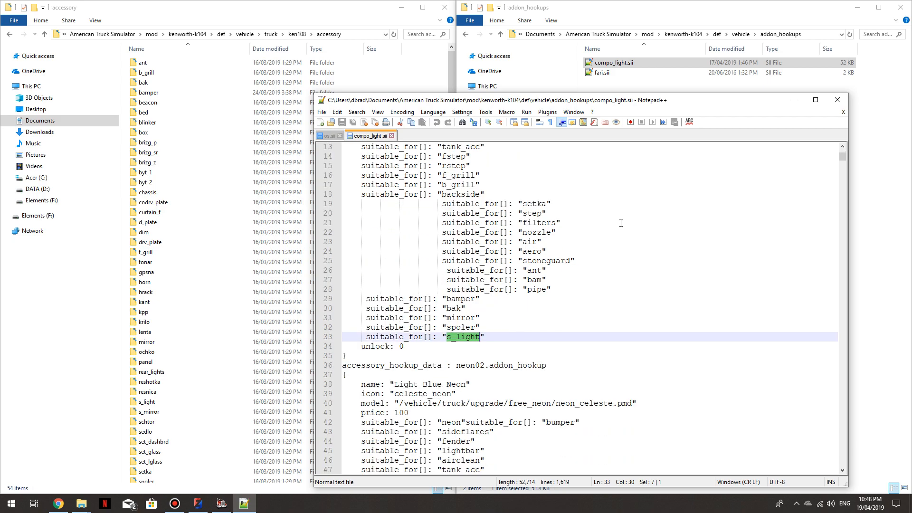
pyautogui.moveTo(843, 112)
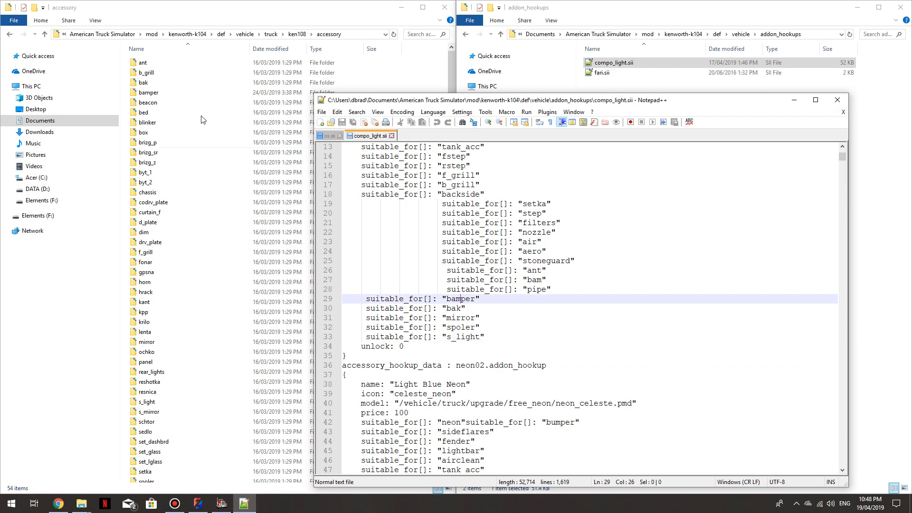
pyautogui.click(148, 92)
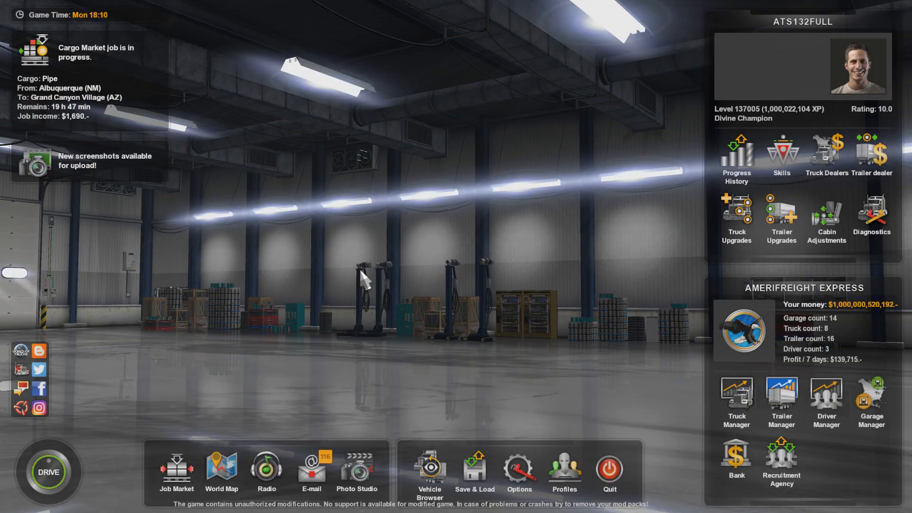
# Step: Open the Vehicle Browser and choose Truck Browser, showing a red Kenworth
pyautogui.click(430, 470)
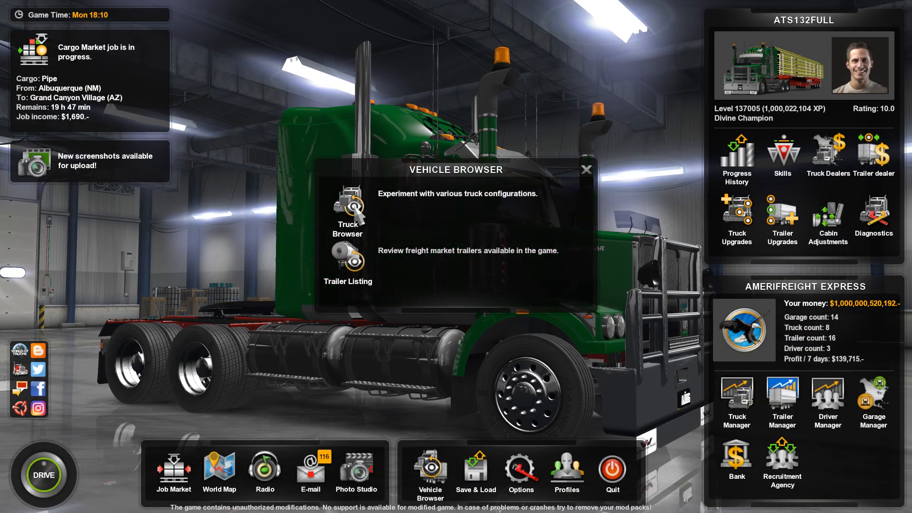
pyautogui.click(348, 216)
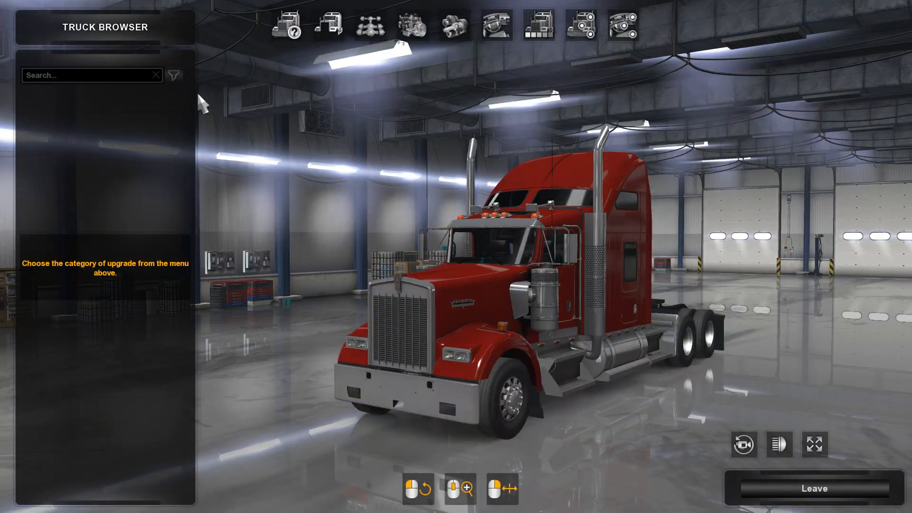
# Step: Show the accessory mounting pins on the blue Kenworth K104 with the bull bar
pyautogui.click(286, 25)
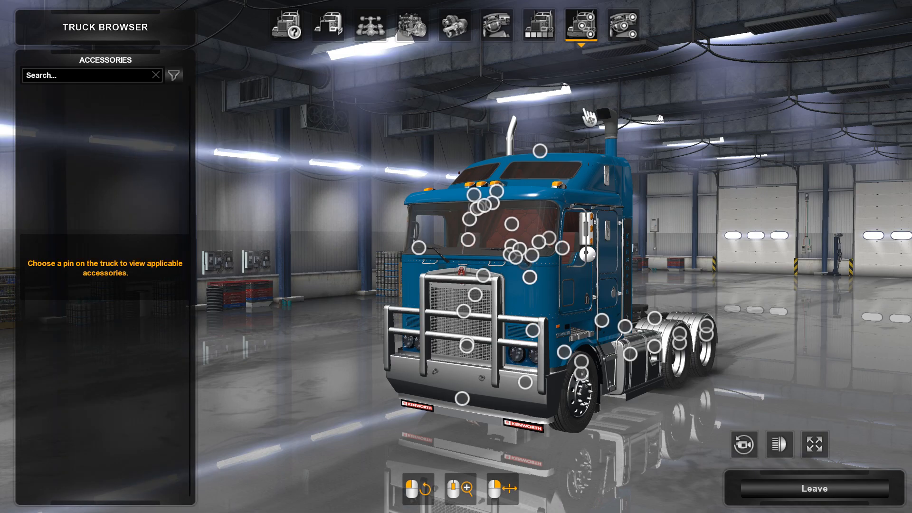
pyautogui.moveTo(486, 377)
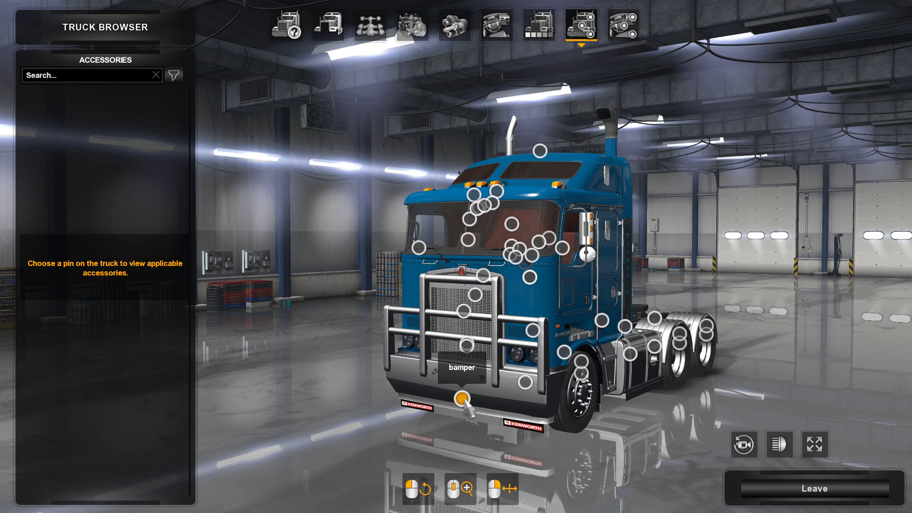
pyautogui.moveTo(530, 349)
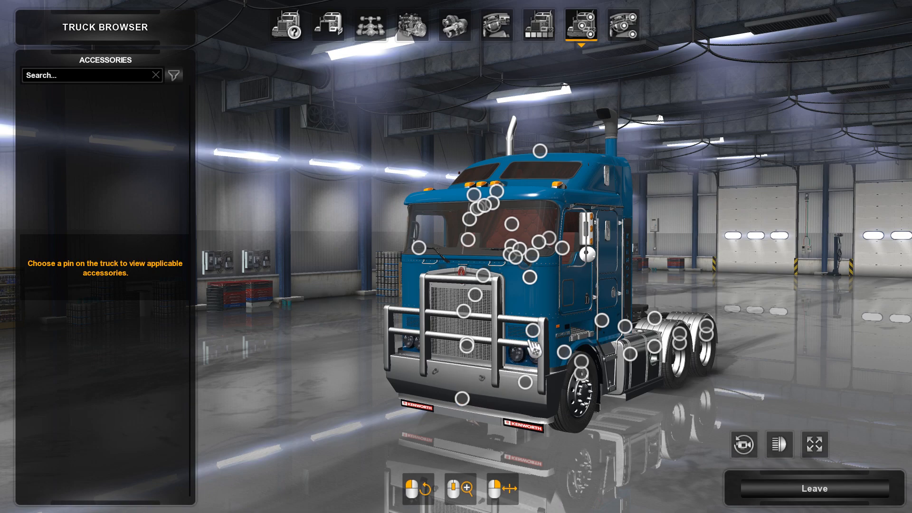
pyautogui.moveTo(541, 312)
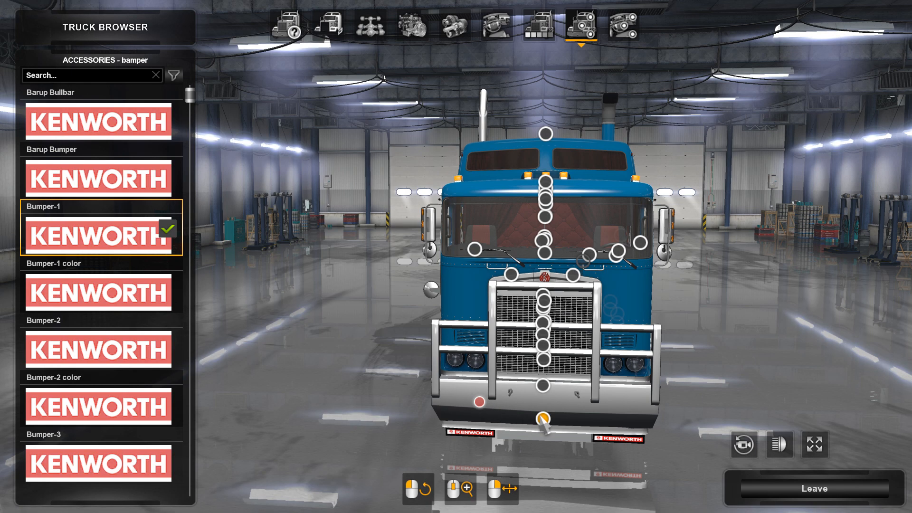
pyautogui.moveTo(544, 419)
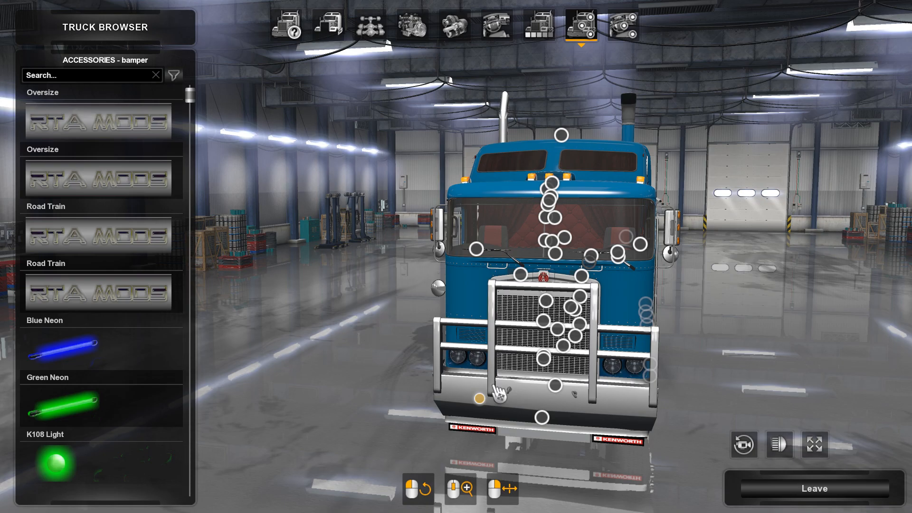
# Step: Scroll the bumper pin's accessory list toward the Multileds Blue VERTICAL light
pyautogui.scroll(-3)
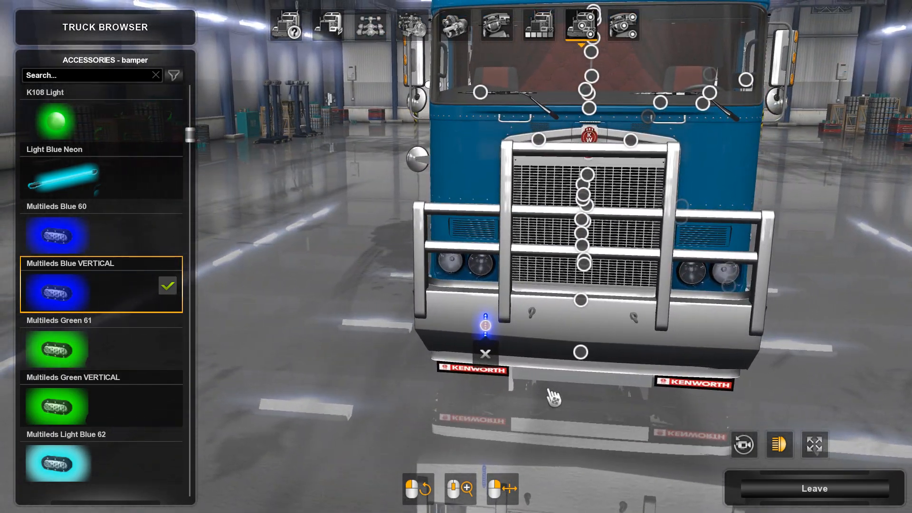
pyautogui.moveTo(620, 406)
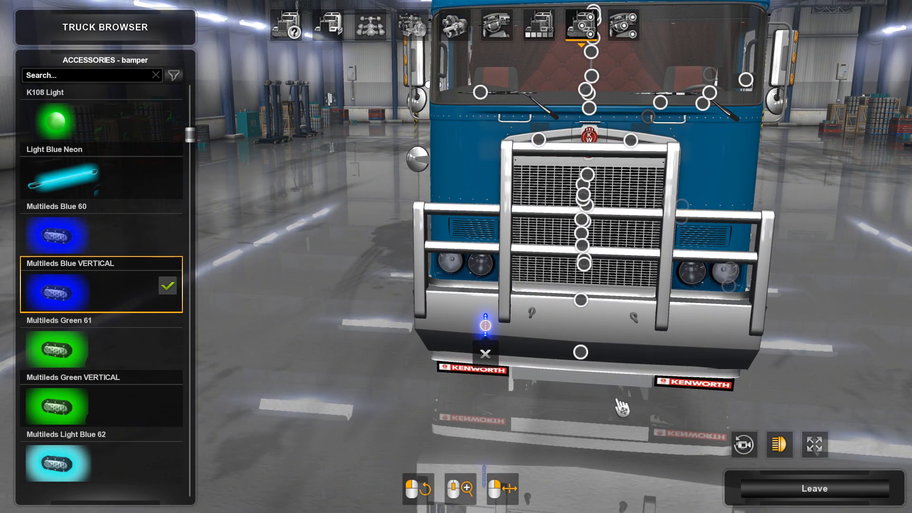